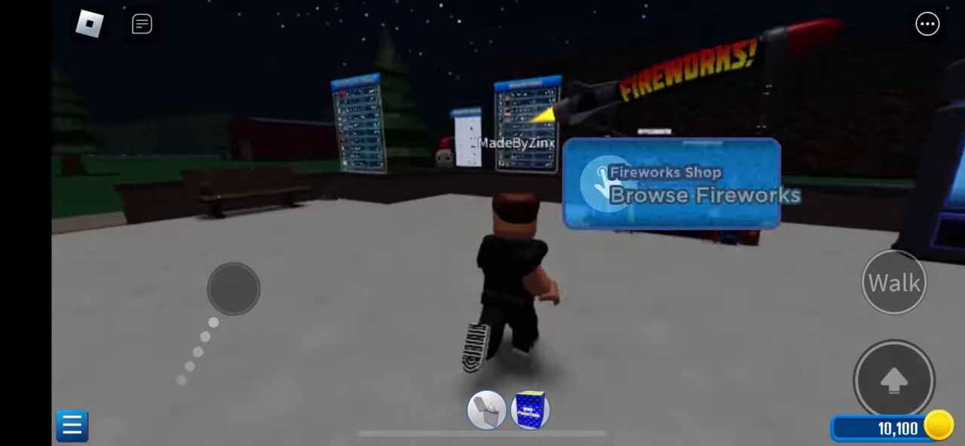
# Walk to the fireworks stand and browse its catalogue of rockets
pyautogui.click(682, 195)
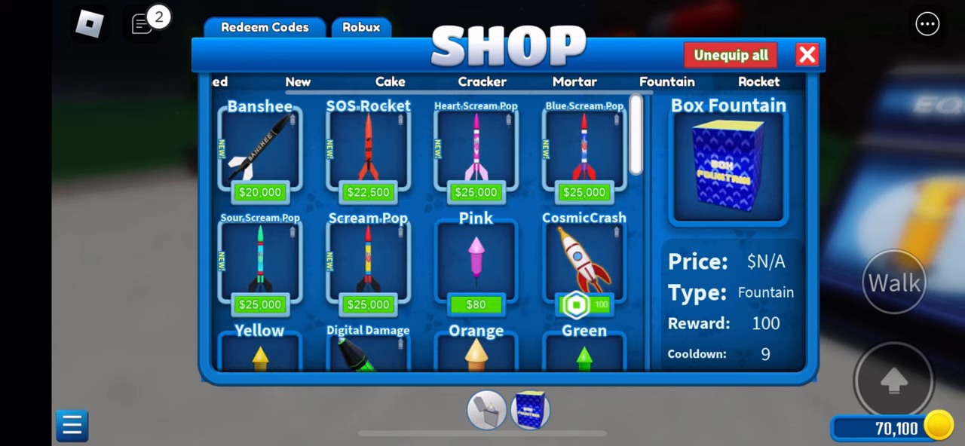
# Buy the Scream Pop and Sour Scream Pop rockets from the rockets shelf
pyautogui.click(368, 151)
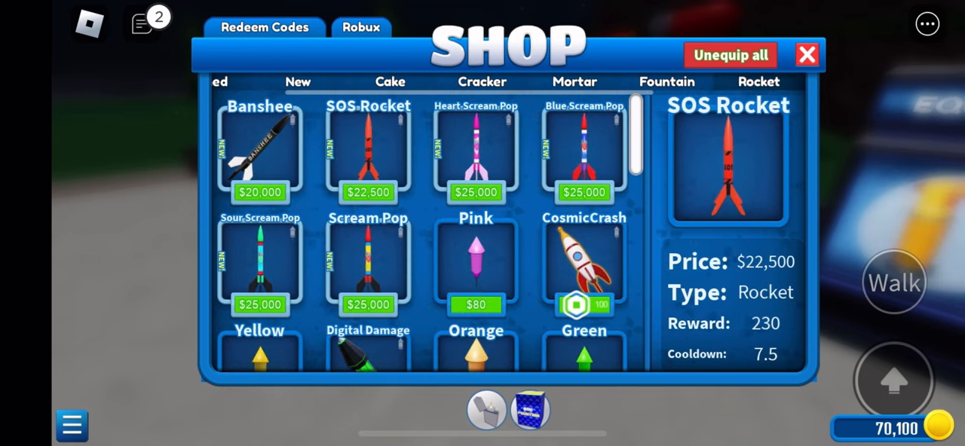
pyautogui.click(259, 269)
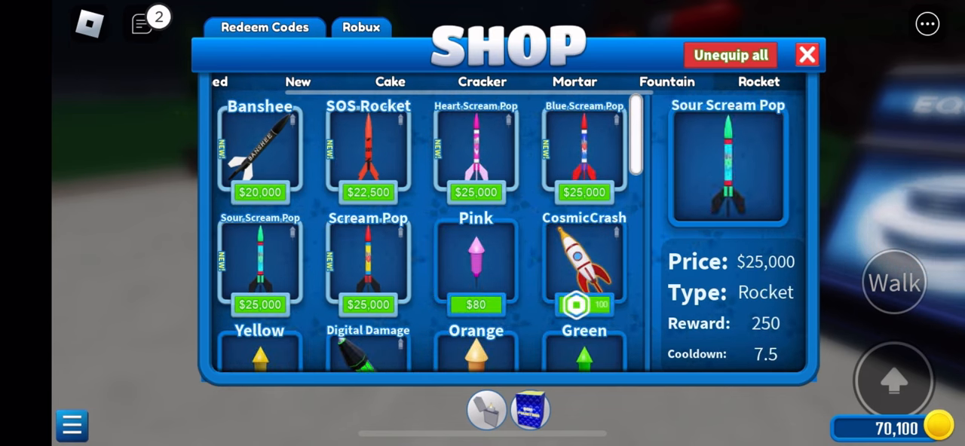
pyautogui.click(368, 264)
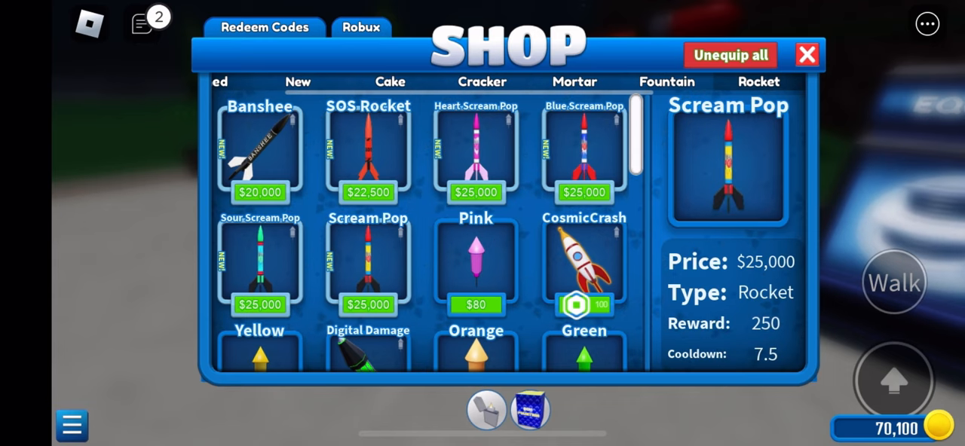
pyautogui.click(260, 271)
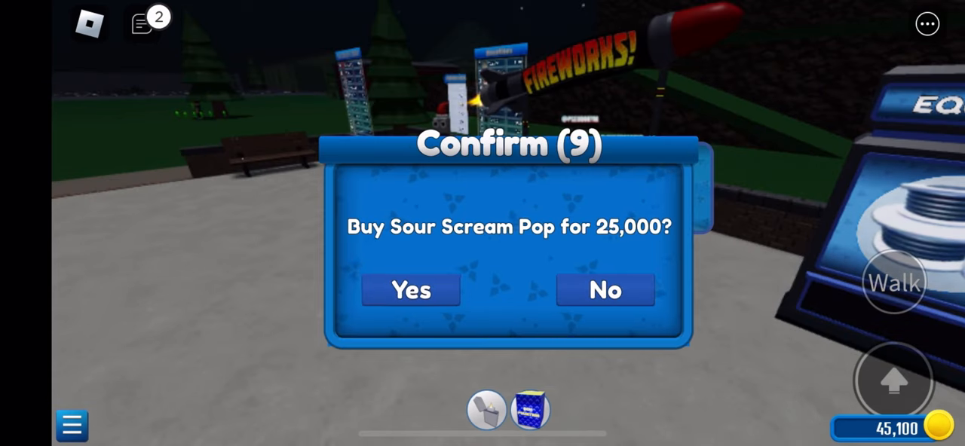
pyautogui.click(410, 291)
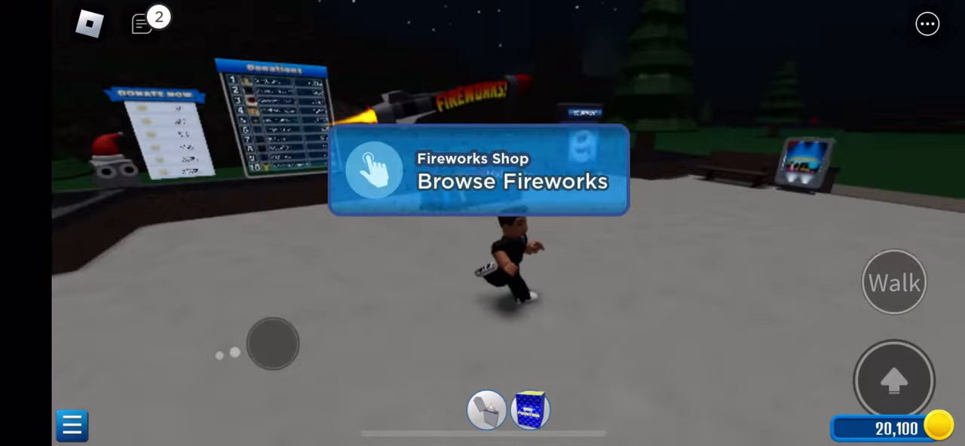
# Buy the Great Lighter from the Equipment section, dropping coins to 5,100
pyautogui.click(480, 169)
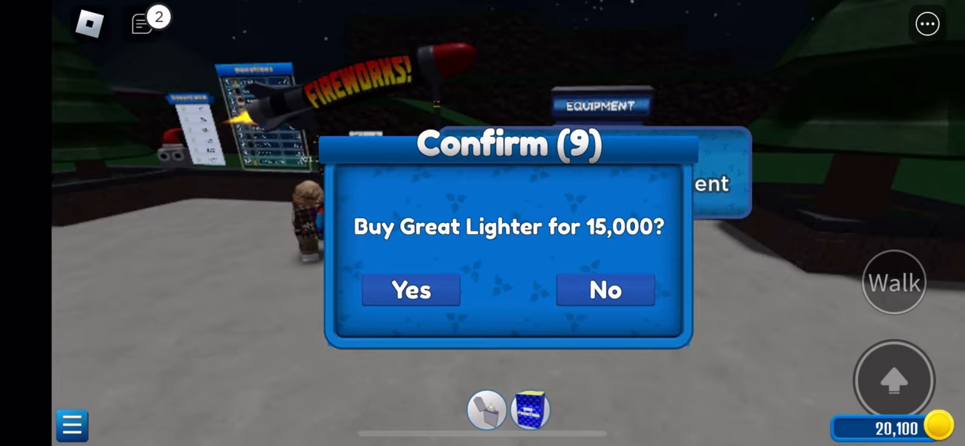
pyautogui.click(410, 289)
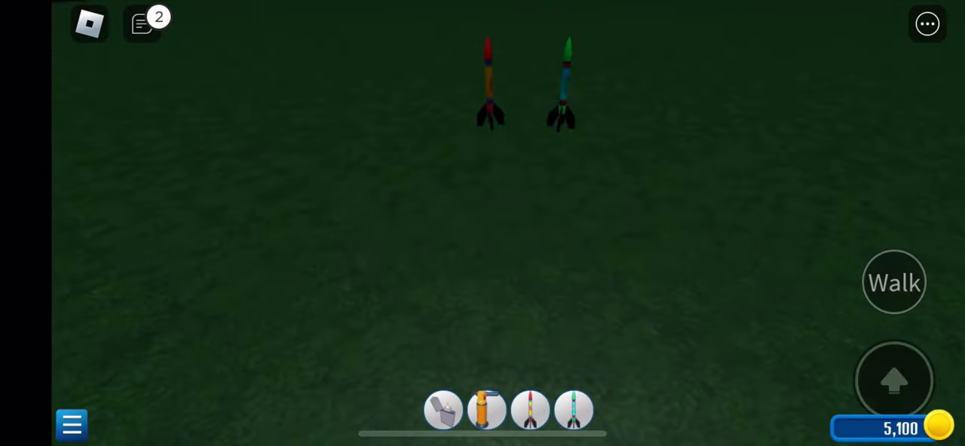
# Start the SOS Rocket purchase for 22,500 with coins back at 23,940
pyautogui.click(485, 411)
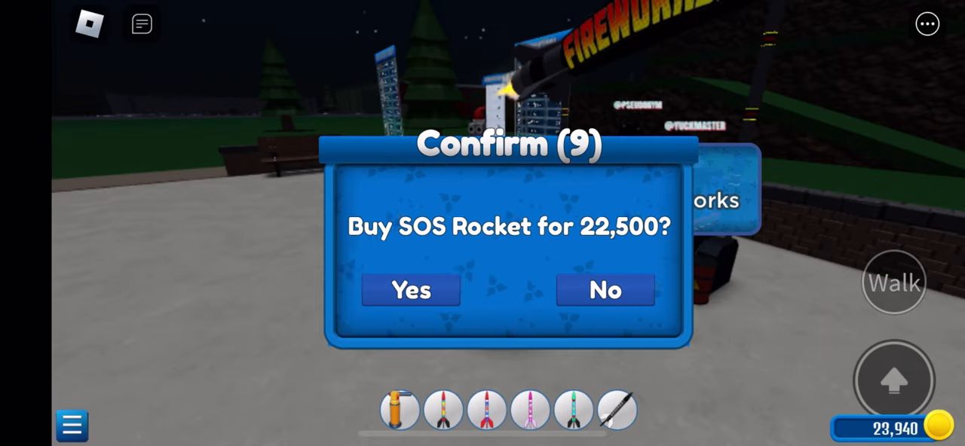
# Confirm the SOS Rocket purchase, leave the shop and line rockets across the grass
pyautogui.click(410, 292)
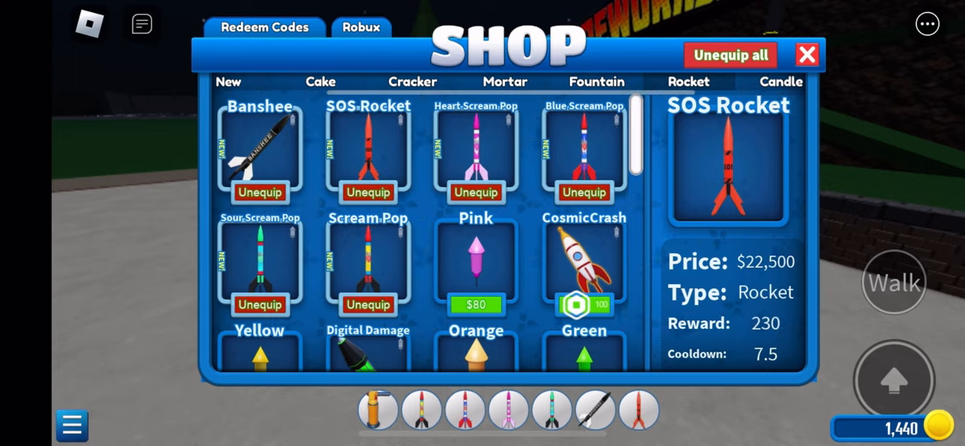
pyautogui.click(806, 54)
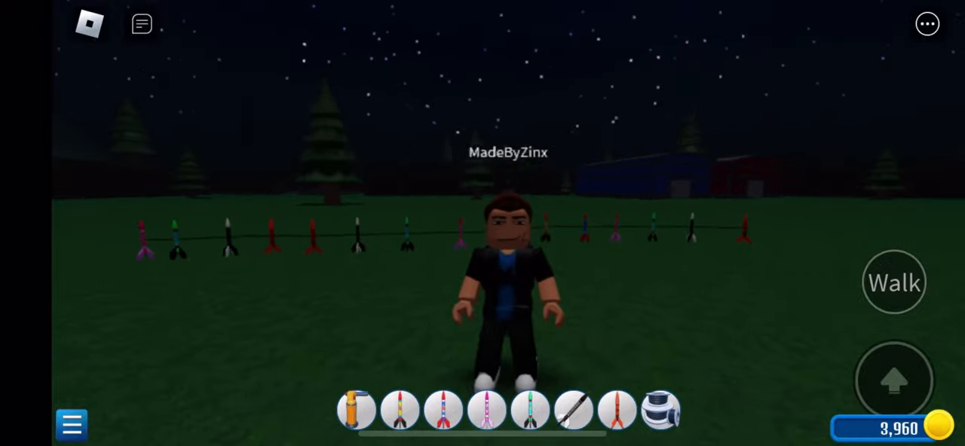
# Equip the lighter from the hotbar and light the rockets' fuses, passing 609,000 coins
pyautogui.click(356, 410)
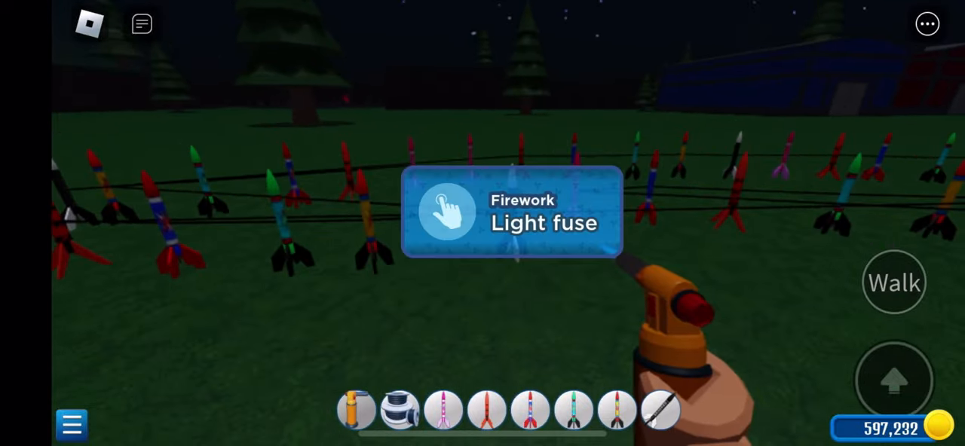
pyautogui.click(513, 212)
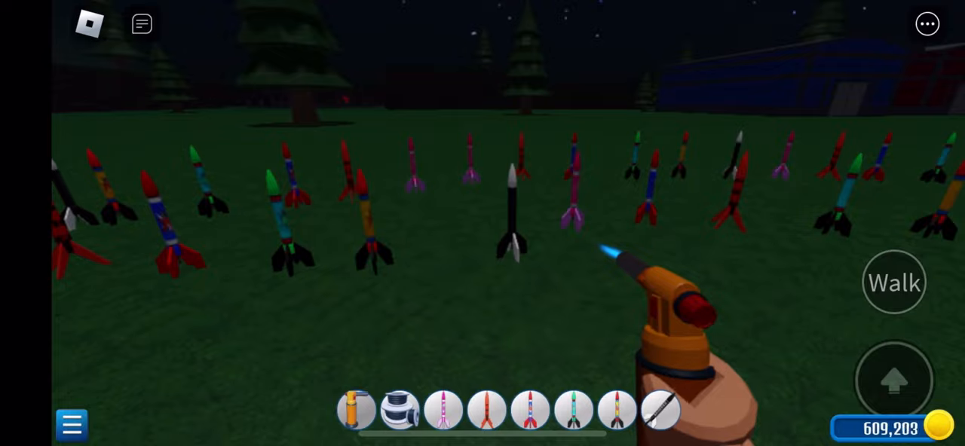